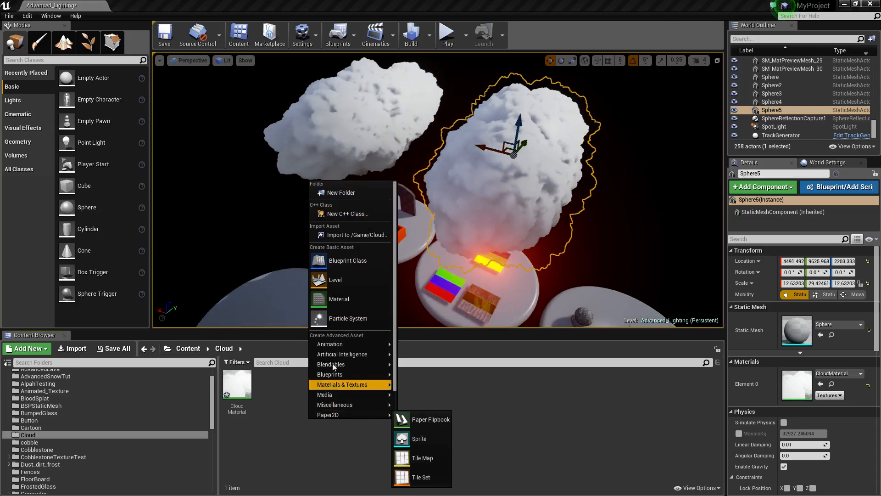
- Create a blank material in the Cloud folder and open CloudMaterial's node graph for reference
left_click(338, 298)
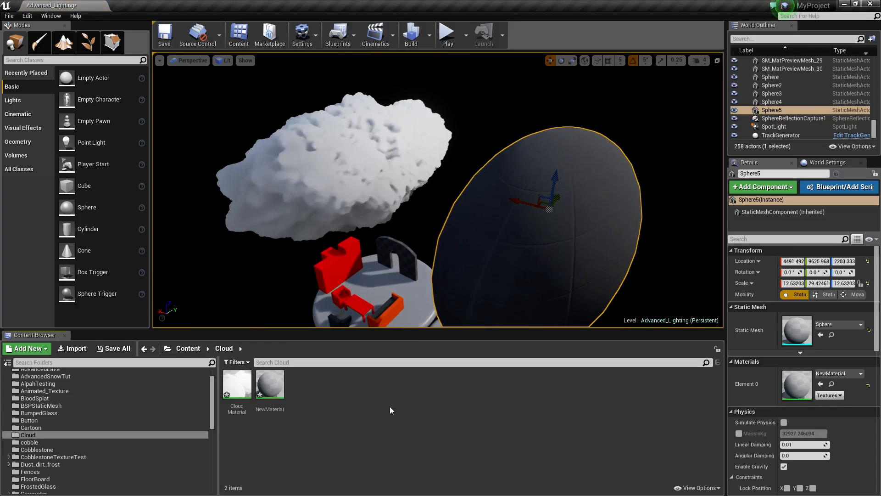
left_click(237, 385)
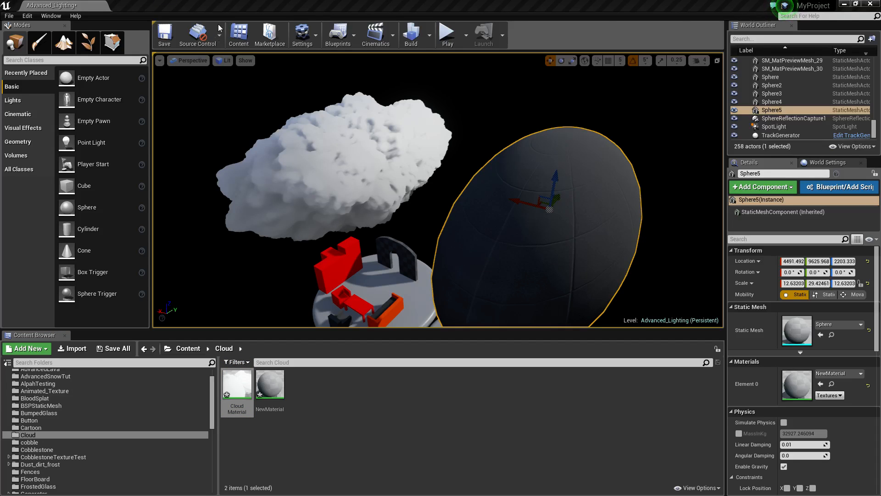
double_click(237, 383)
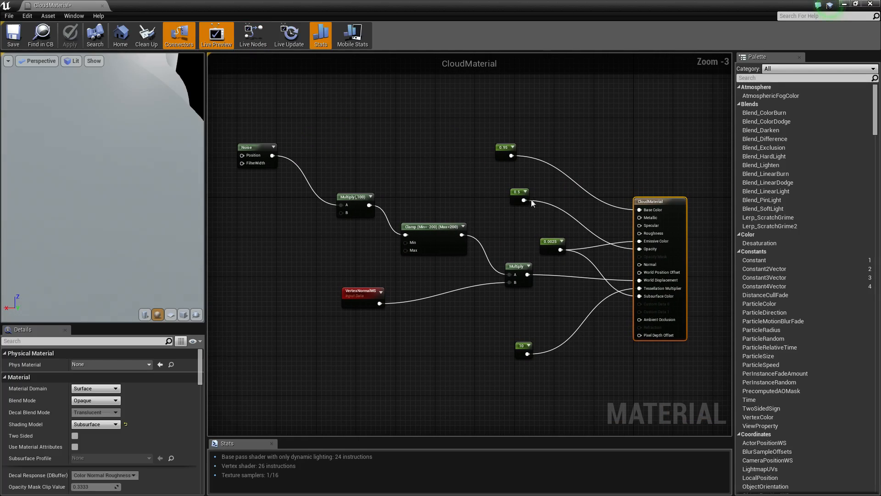
mouse_move(515, 362)
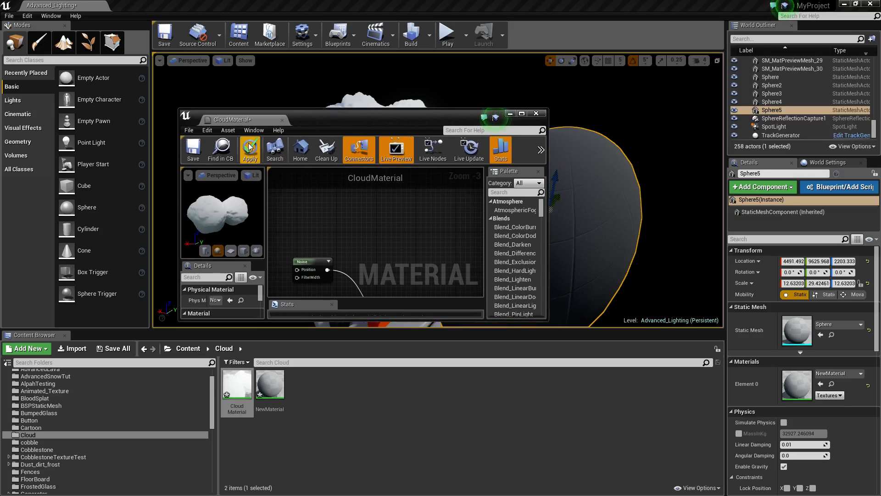
- Close the CloudMaterial editor and rename NewMaterial to CloudTest
left_click(534, 113)
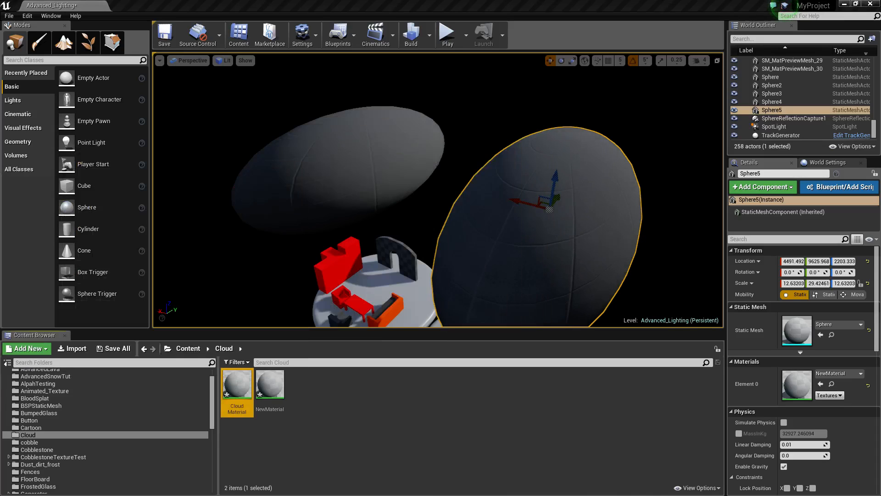
left_click(270, 385)
type("CloudTest")
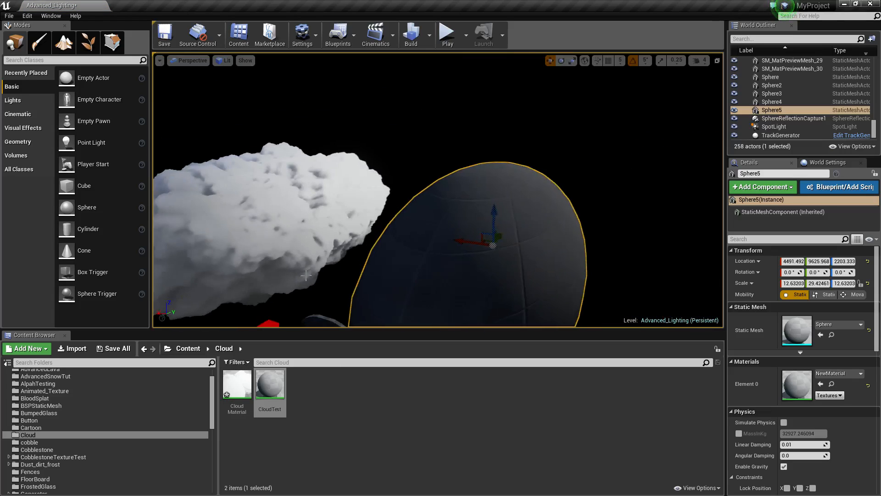
double_click(270, 383)
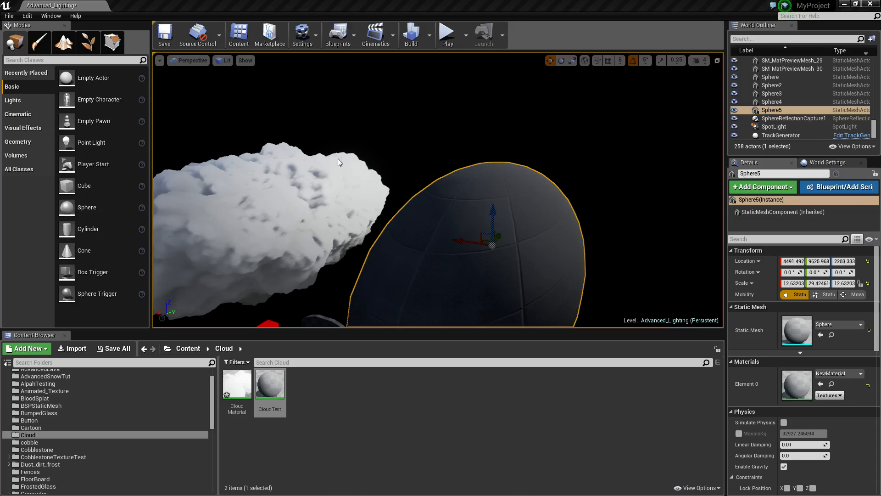
- Switch CloudTest's shading model to Subsurface
double_click(268, 383)
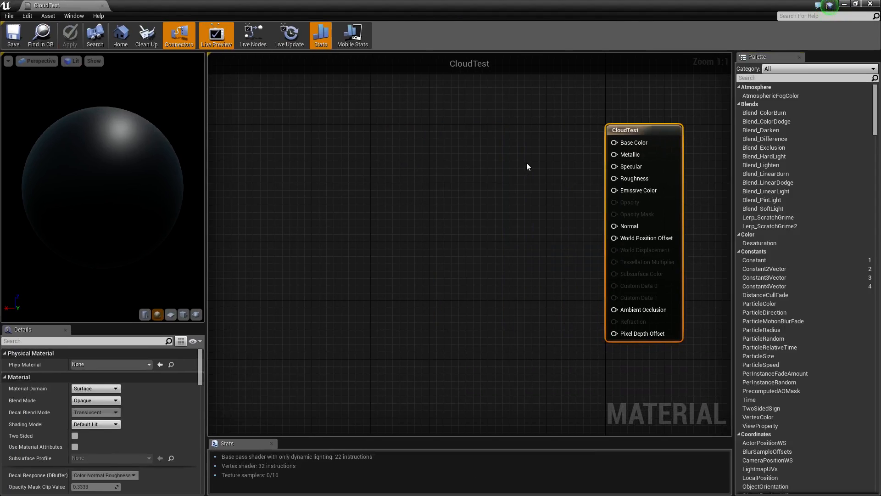
mouse_move(94, 466)
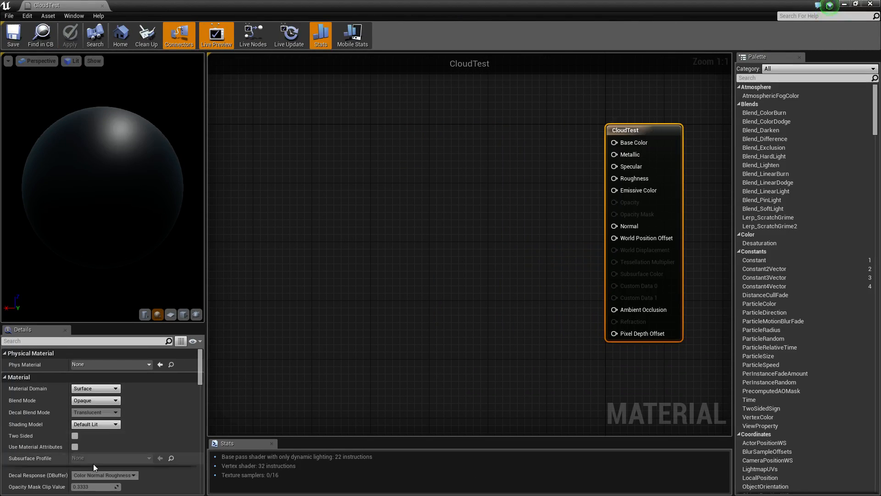
left_click(96, 424)
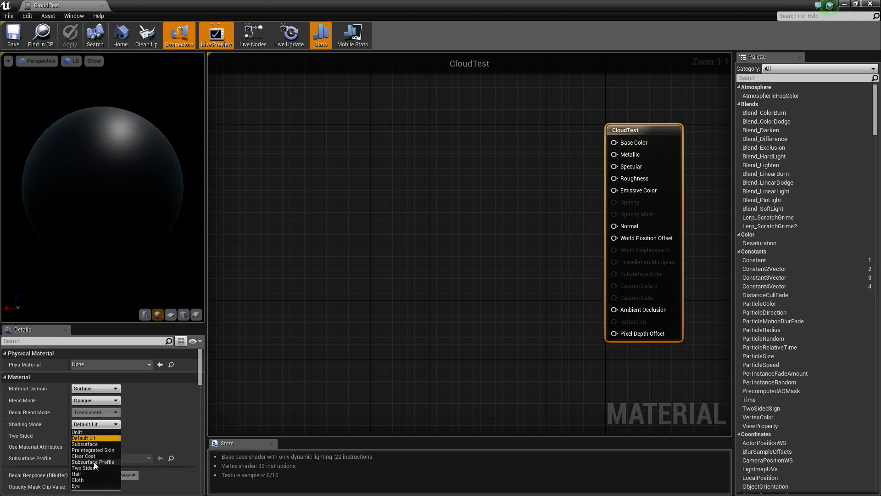
left_click(83, 443)
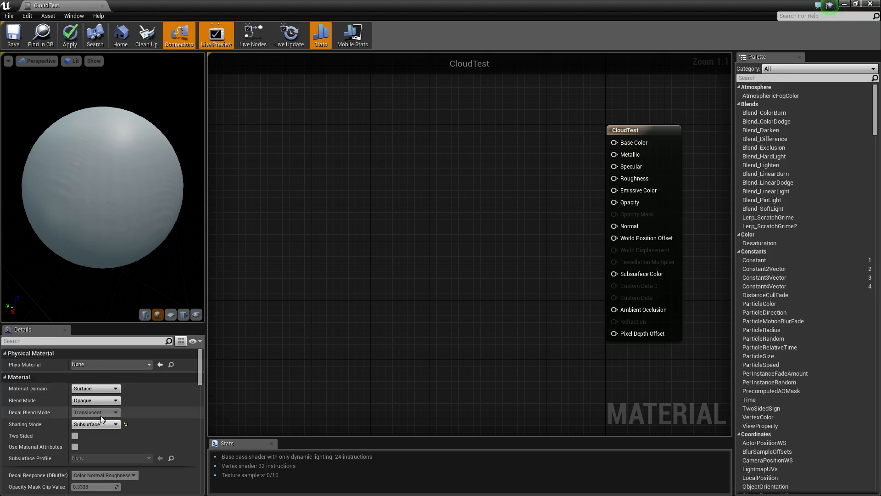
- Set D3D11 Tessellation Mode to Flat Tessellation
scroll("down", 3)
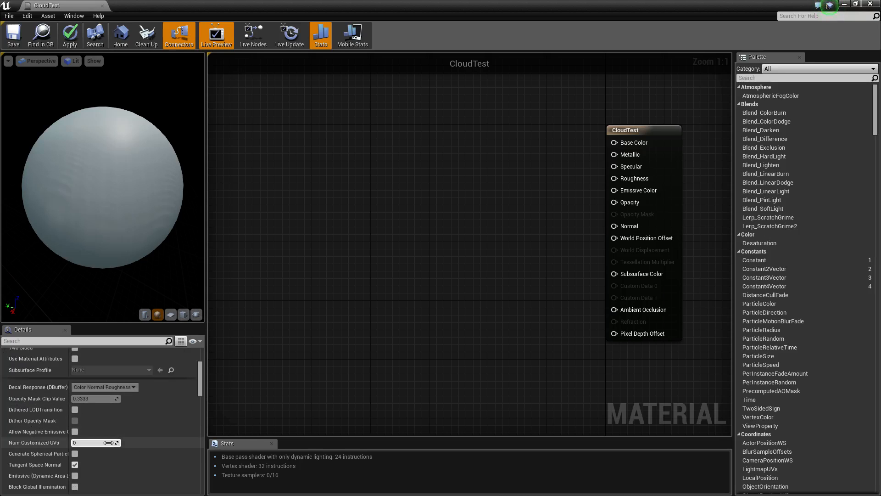
scroll("down", 3)
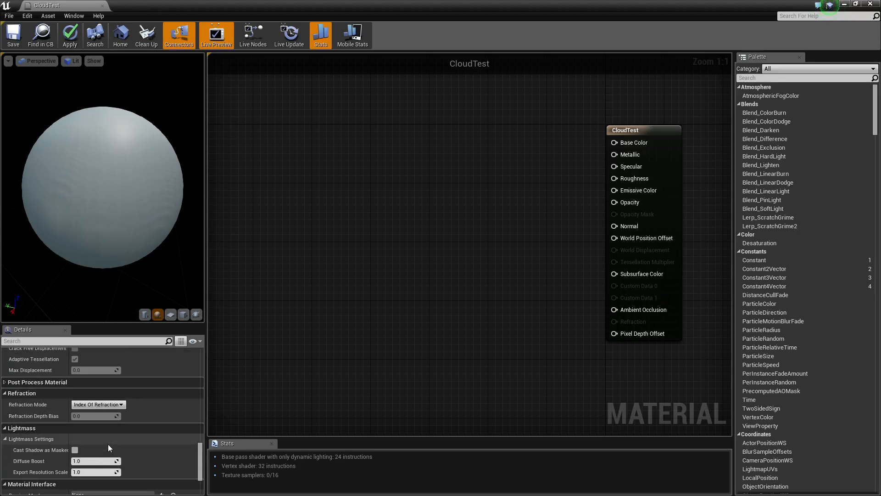
scroll("down", 3)
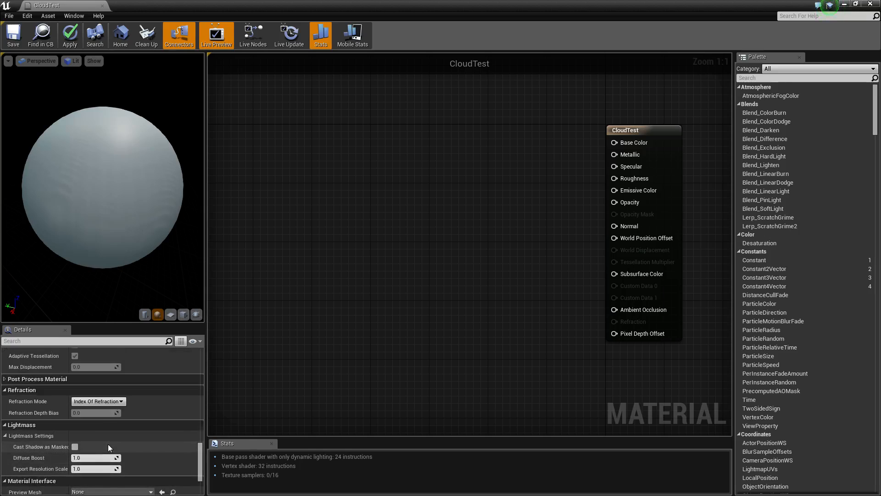
left_click(95, 406)
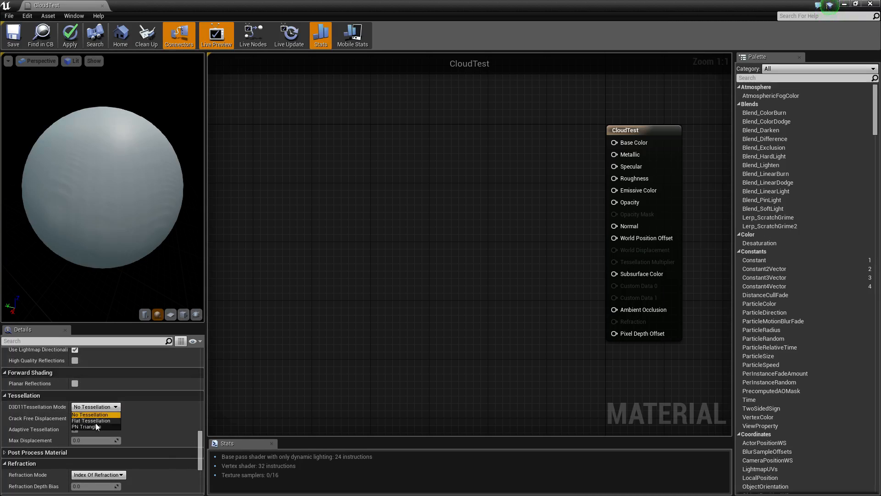
left_click(91, 421)
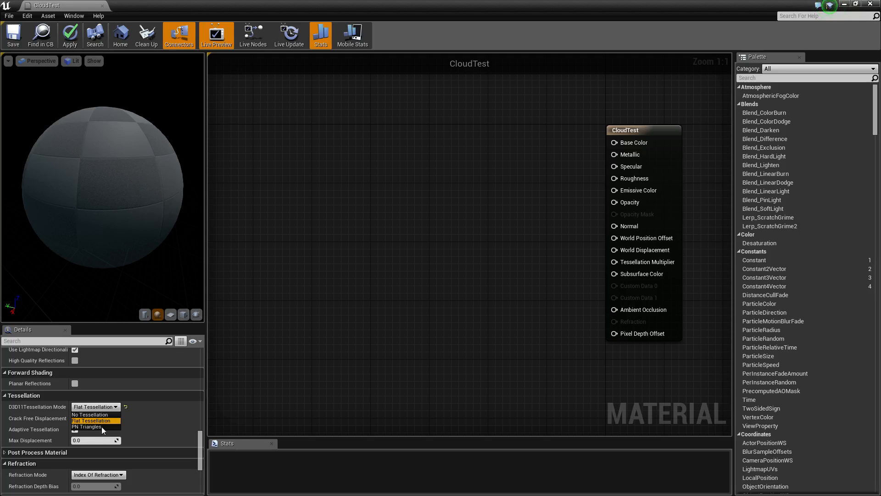
left_click(87, 426)
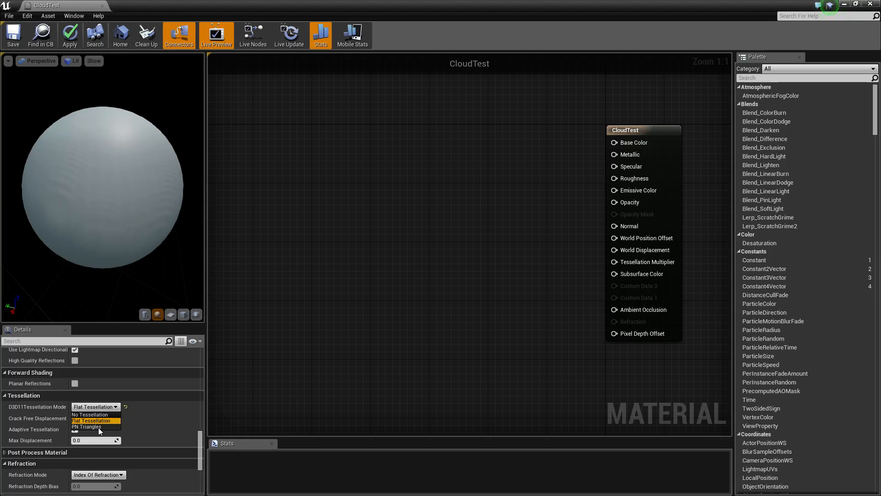
left_click(91, 421)
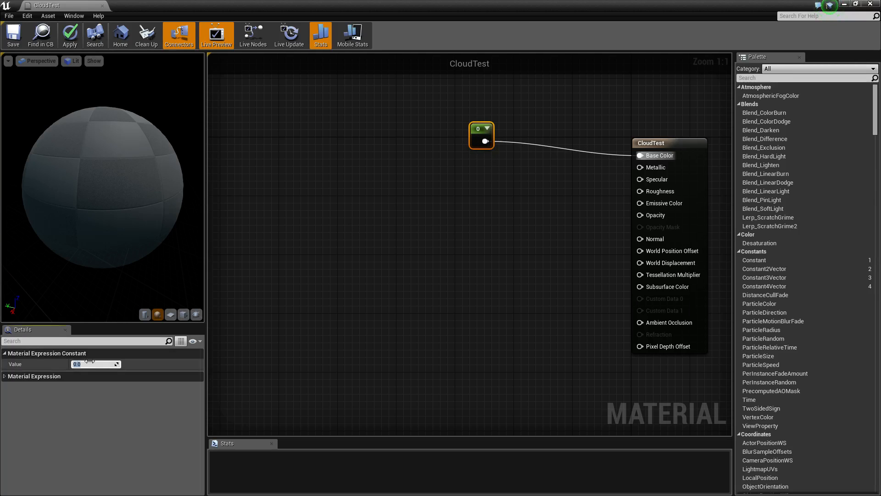
- Feed Base Color from a Constant node valued 0.95
type("0.95")
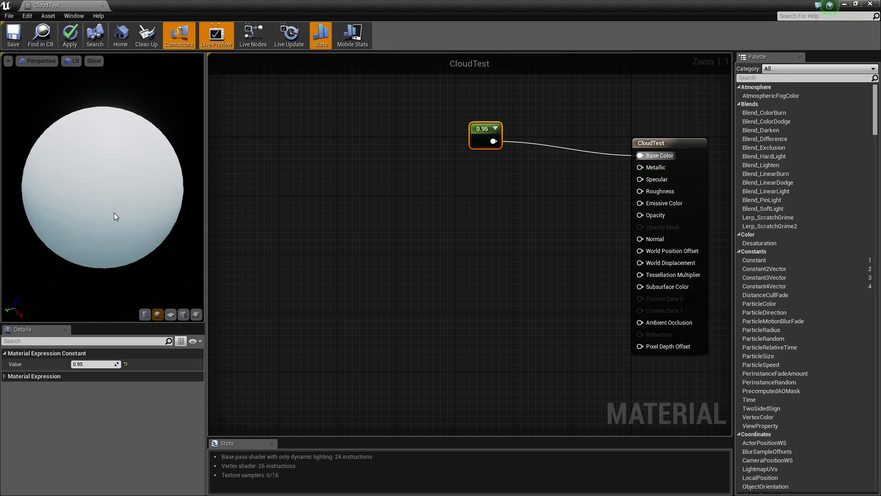
left_click(354, 253)
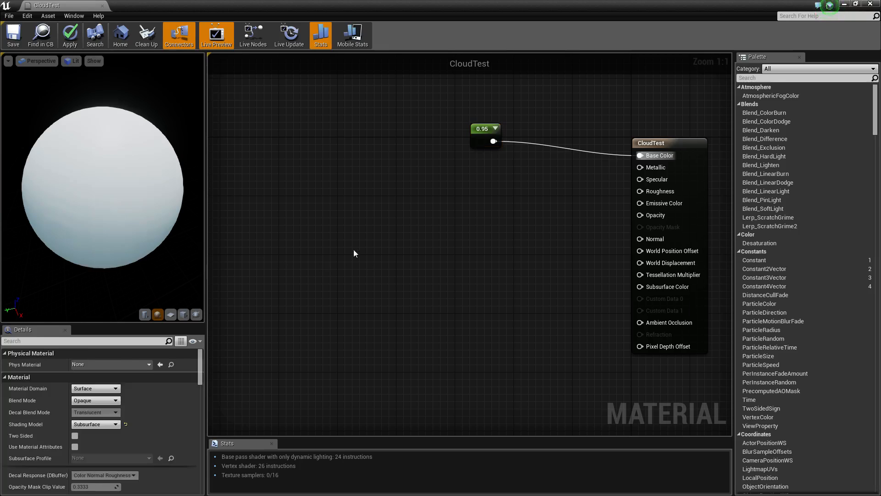
- Add a Noise node from the Palette with Scale 0.001
left_click(804, 77)
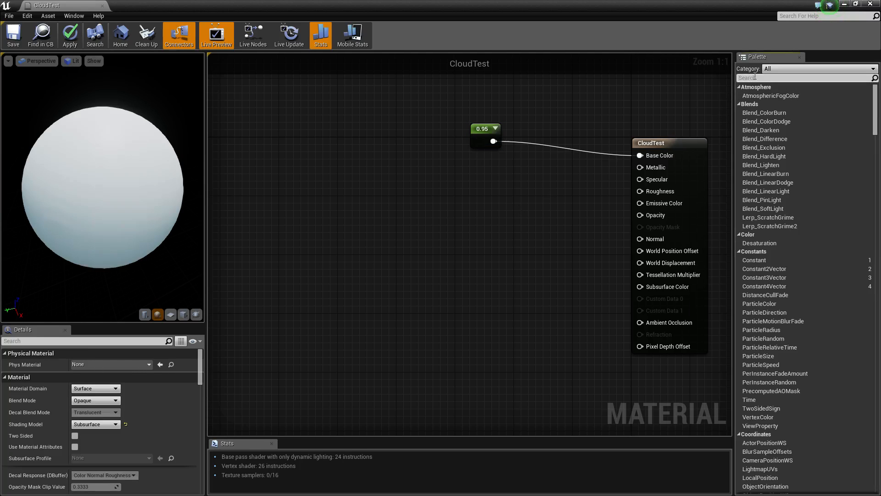
type("nos")
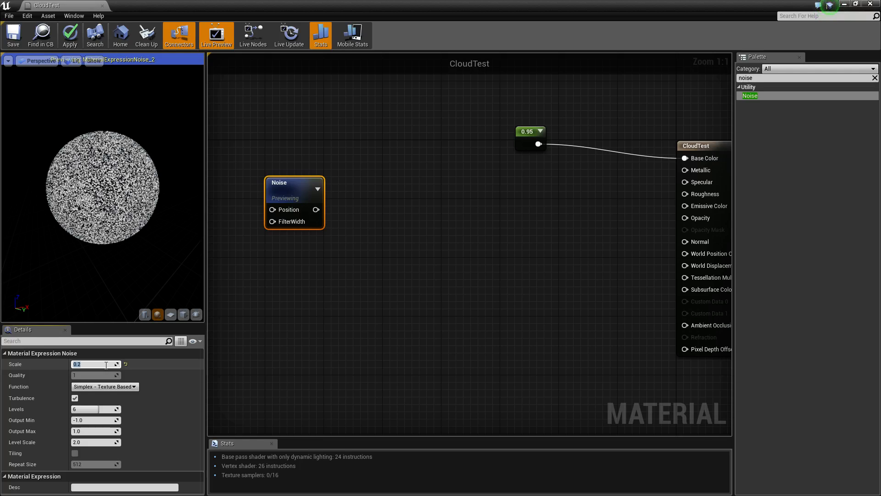
type("0.001")
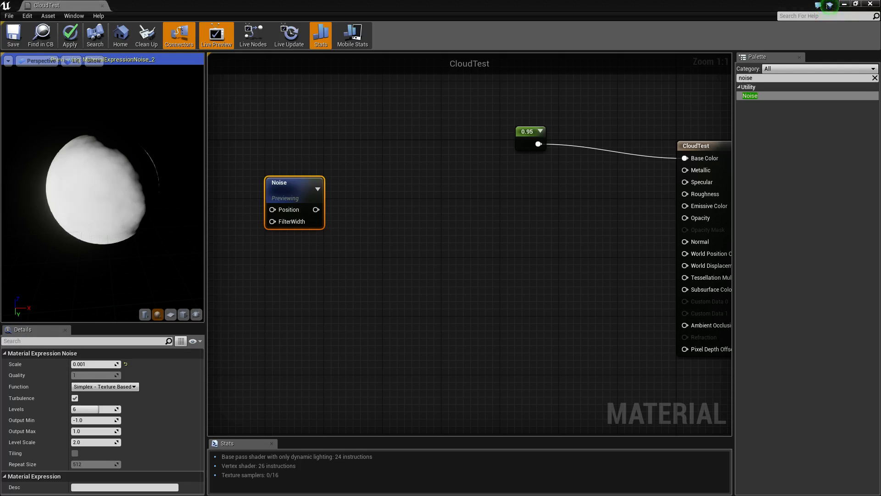
mouse_move(512, 233)
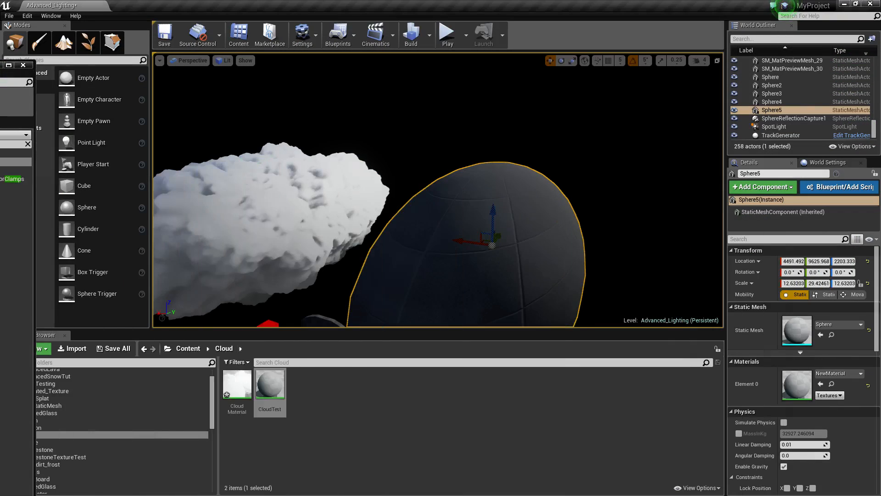
left_click(772, 102)
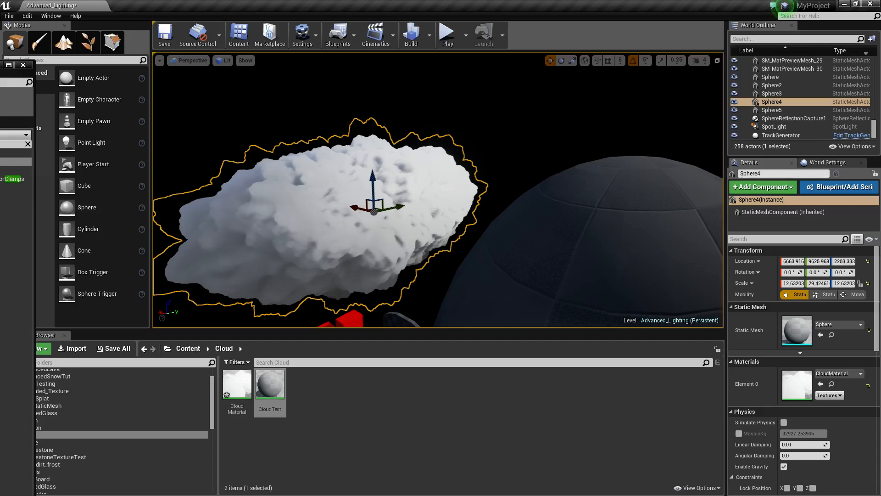
double_click(270, 381)
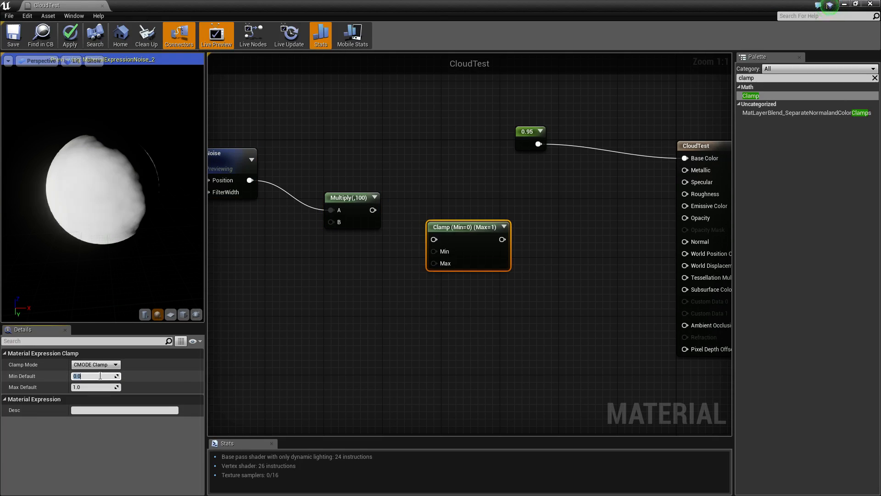
- Clamp the scaled noise to a max of 200 and multiply it by VertexNormalWS
type("200")
left_click(808, 77)
type("verte")
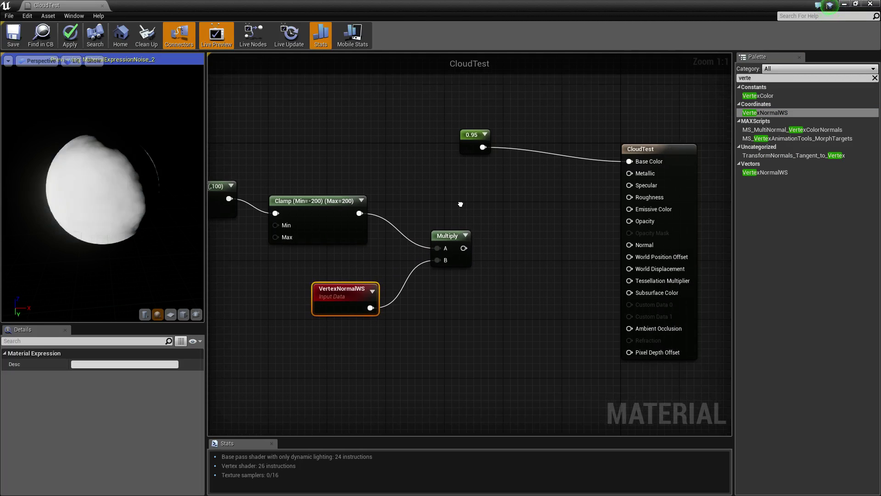
mouse_move(460, 209)
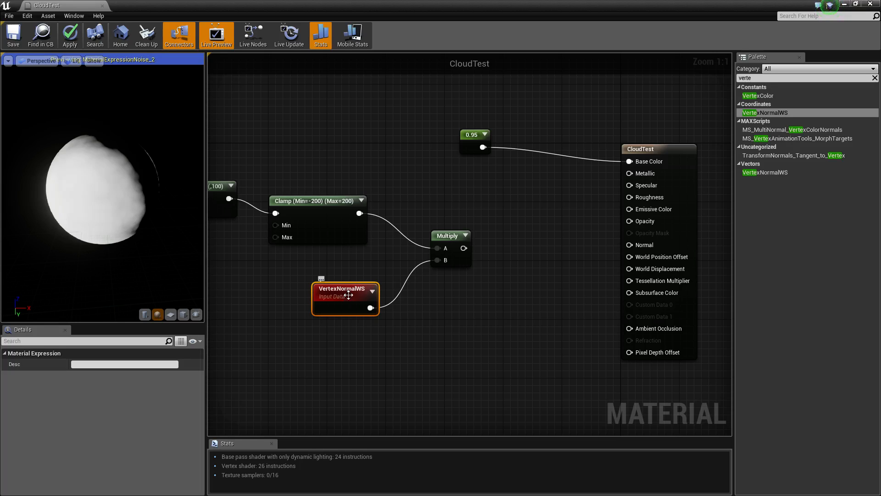
left_click(450, 236)
type("2")
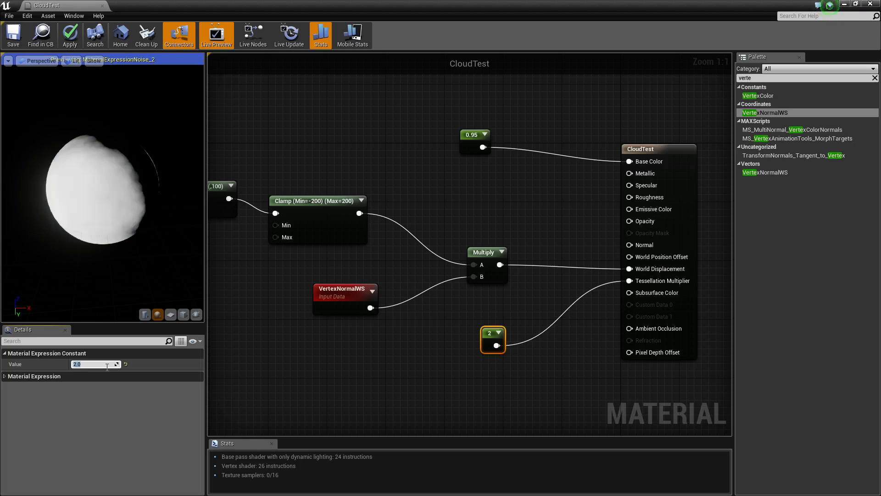
- Set the Tessellation Multiplier constant to 10 and add a 0.5 constant
type("4.0")
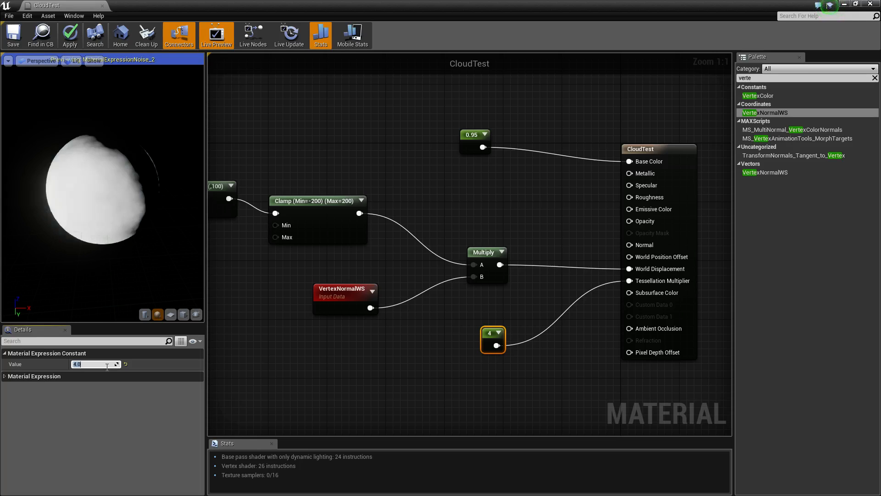
type("10.0")
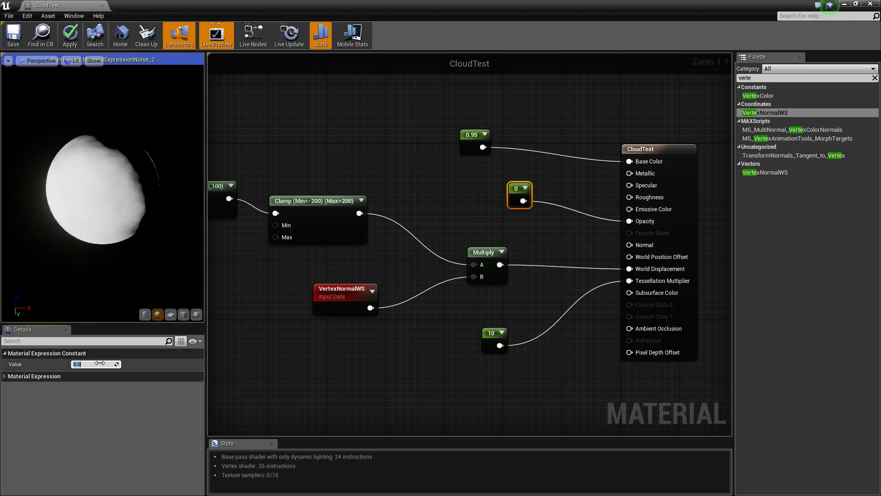
type("0.5")
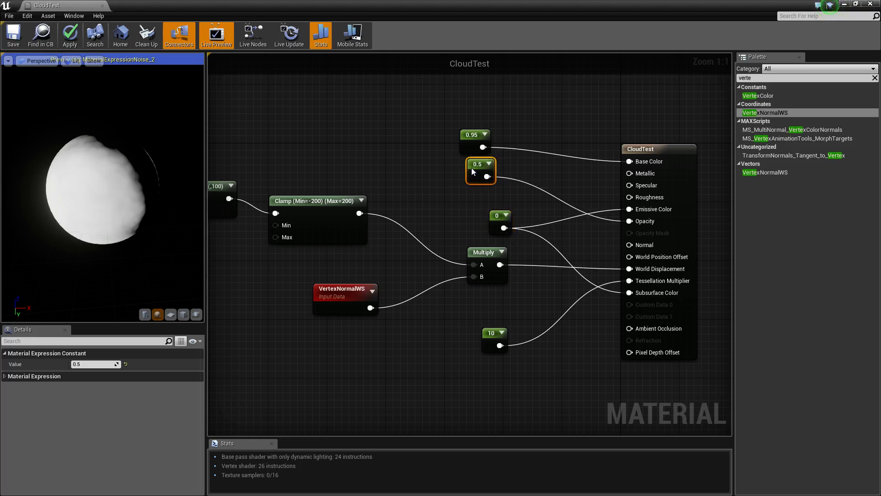
- Change the zero constant to 0.005 for the subsurface/emissive input
left_click(497, 215)
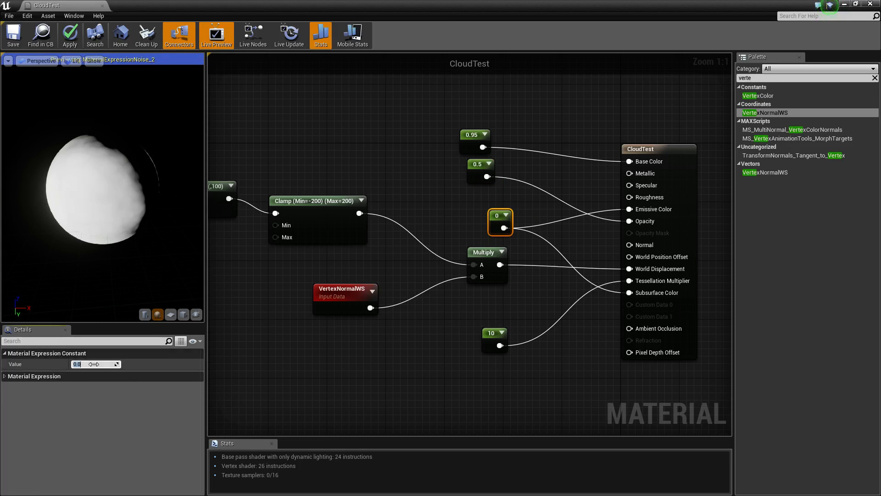
left_click(81, 363)
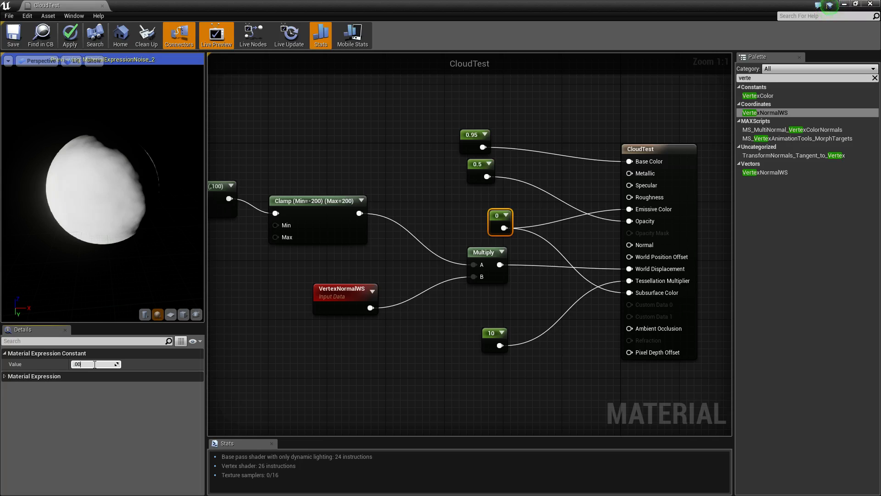
type("0.005")
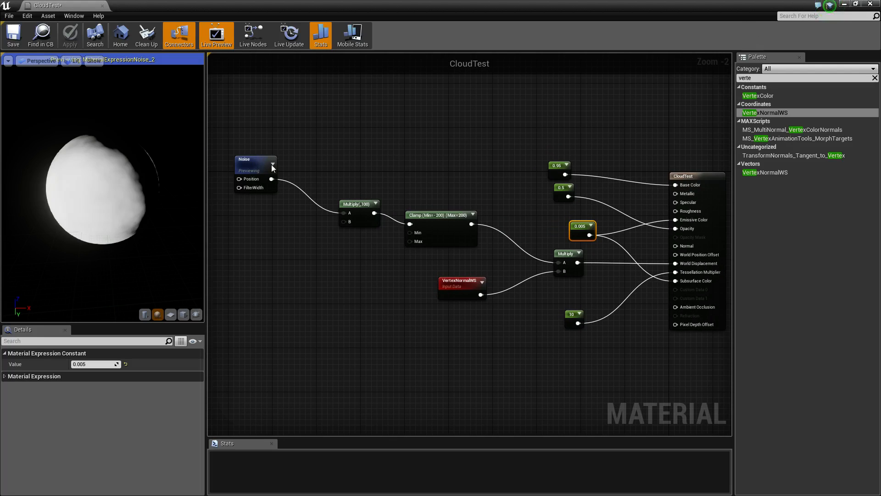
left_click(250, 160)
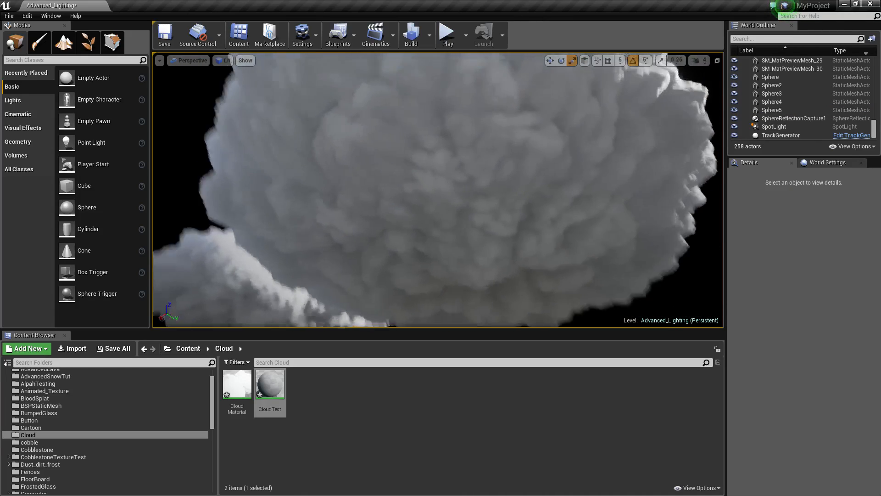
- Assign CloudTest to Sphere5's Element 0 slot so it renders as a cloud
left_click(771, 109)
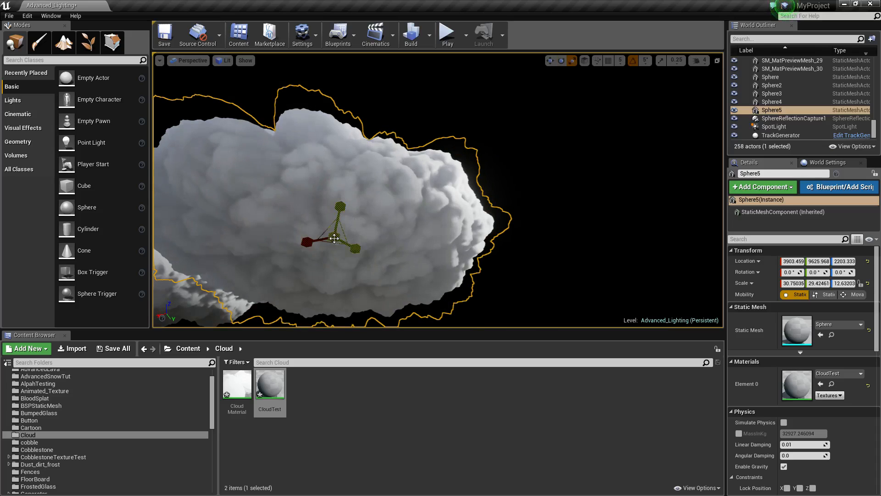